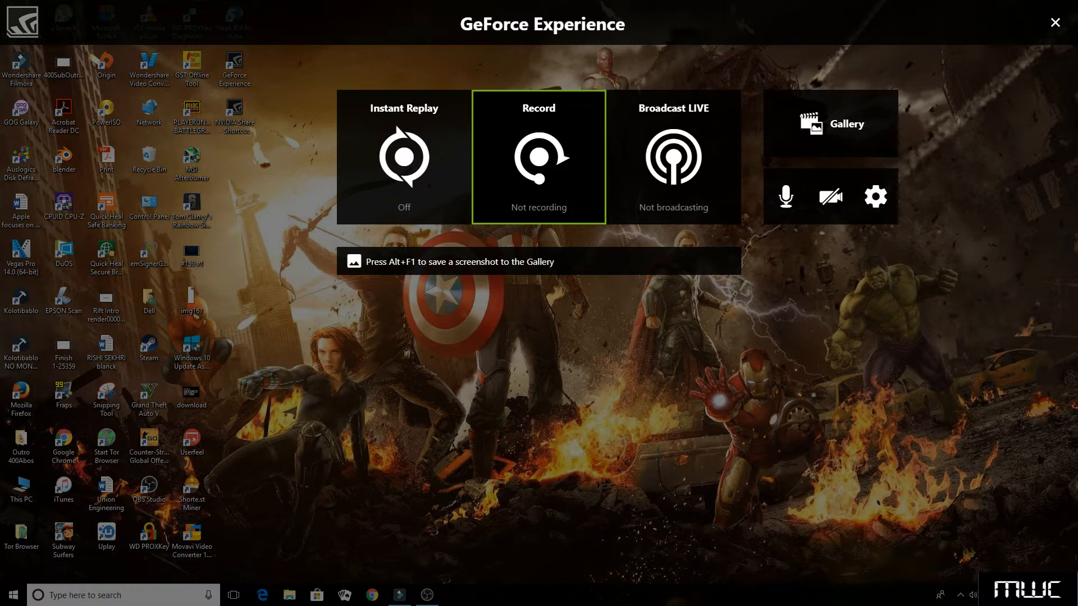
Step: Show GeForce Experience's General settings with About, My Rig and Features details
left_click(403, 157)
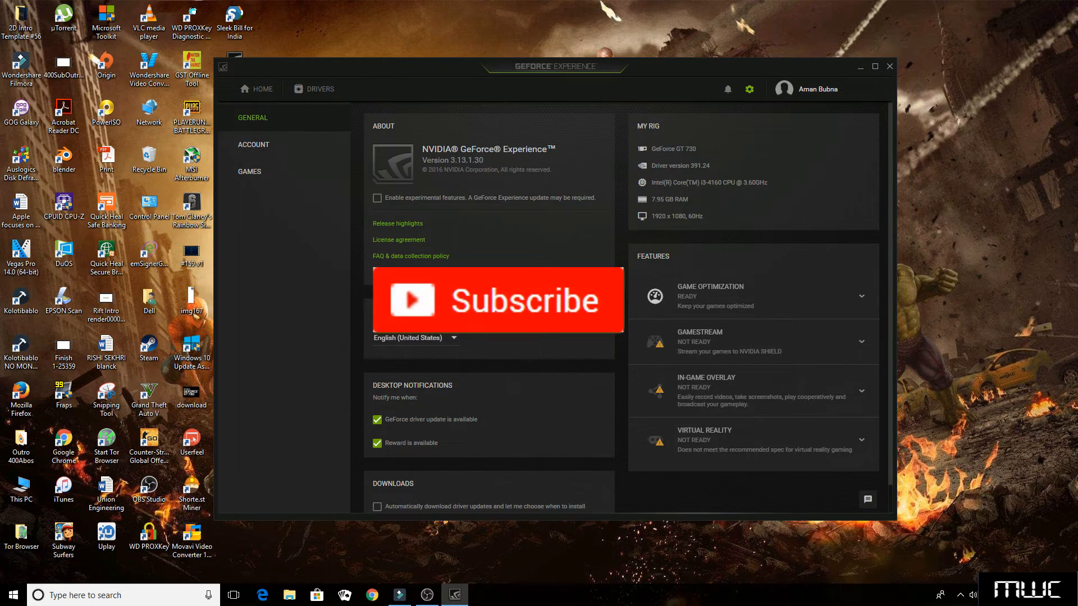
Step: Close the settings window and open GeForce Experience's install folder from its desktop shortcut
left_click(497, 301)
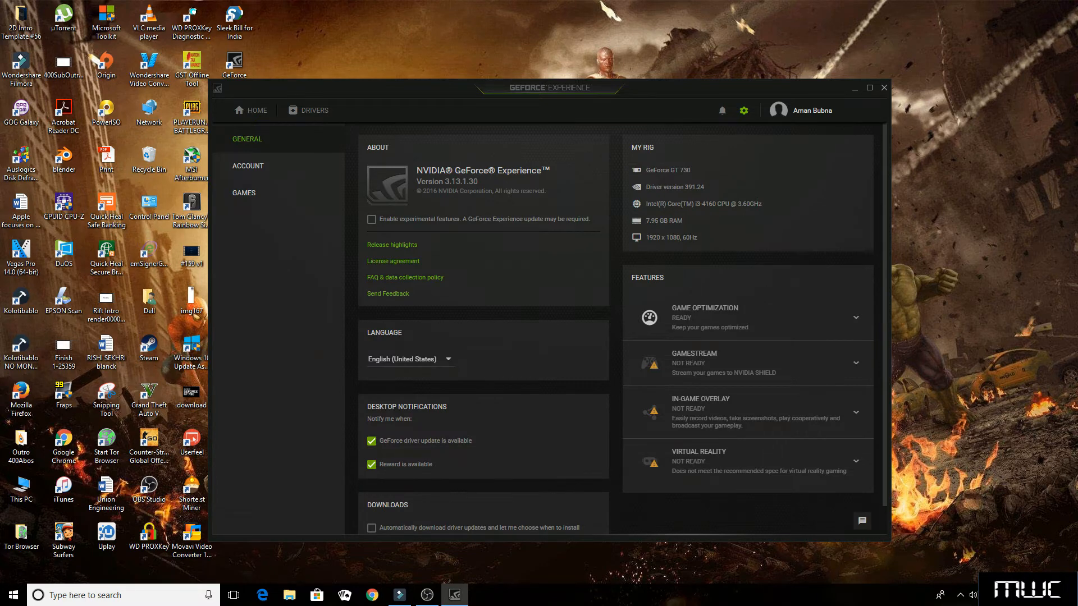
left_click(884, 87)
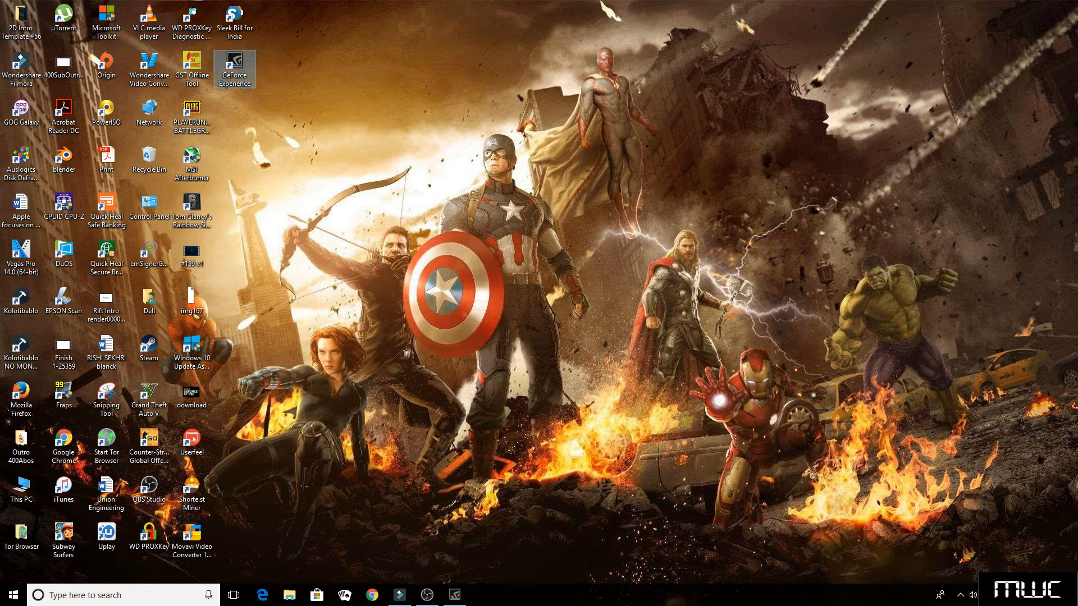
right_click(233, 70)
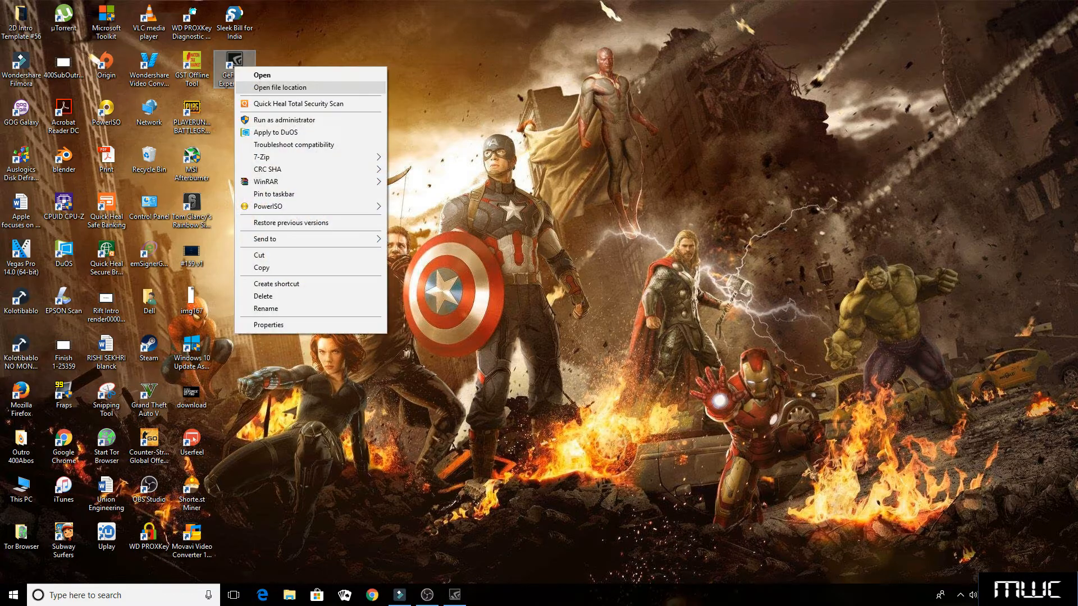
left_click(279, 88)
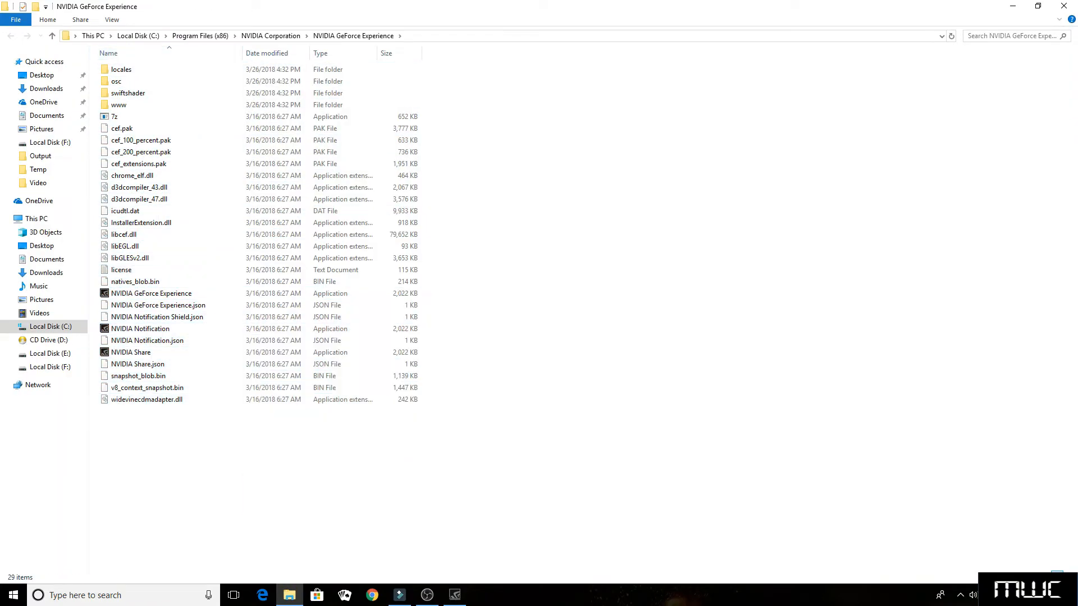
Step: Send a shortcut for the NVIDIA Share application to the desktop
left_click(131, 352)
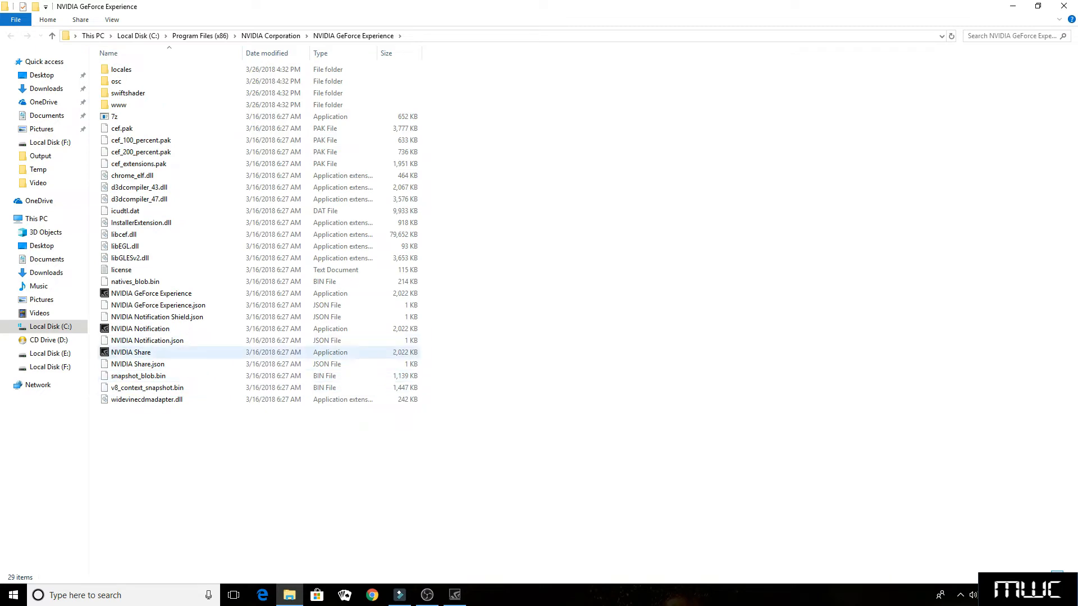
right_click(131, 351)
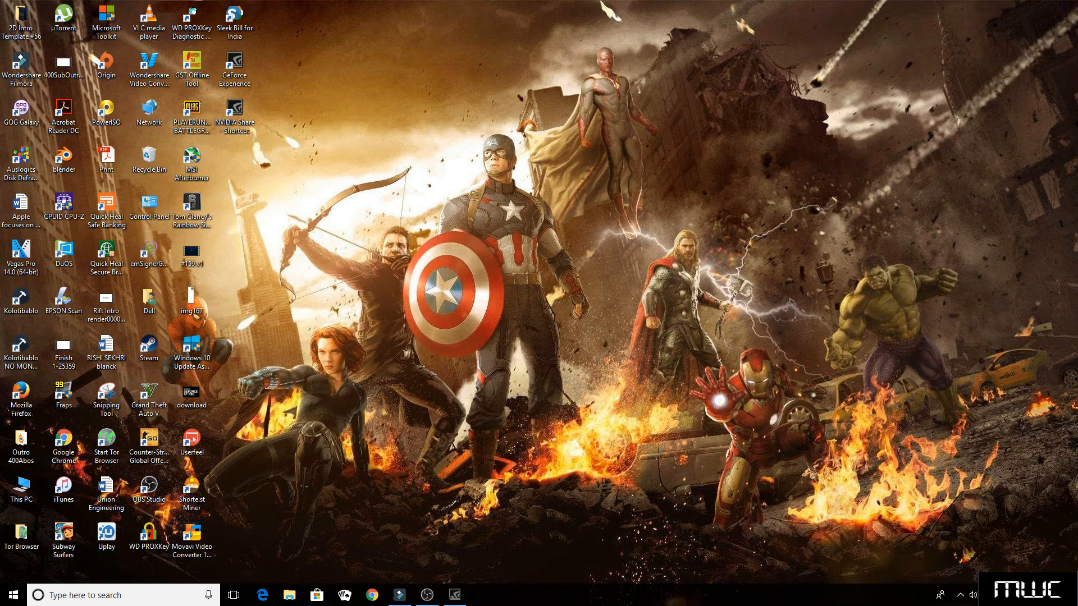
Step: Append the -shadowplay argument to the NVIDIA Share shortcut's target
left_click(234, 110)
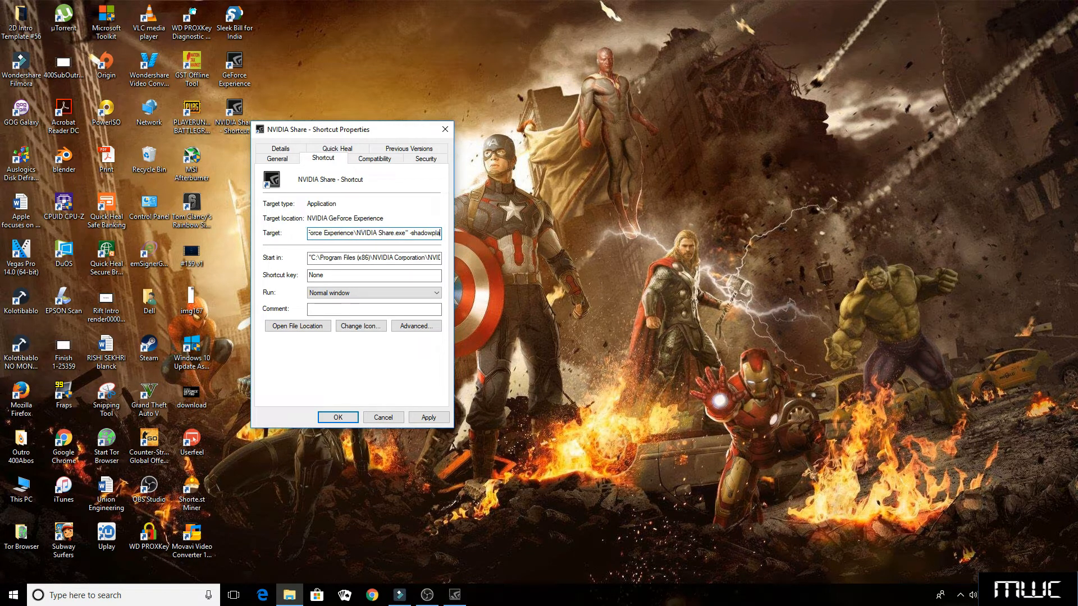
triple_click(373, 233)
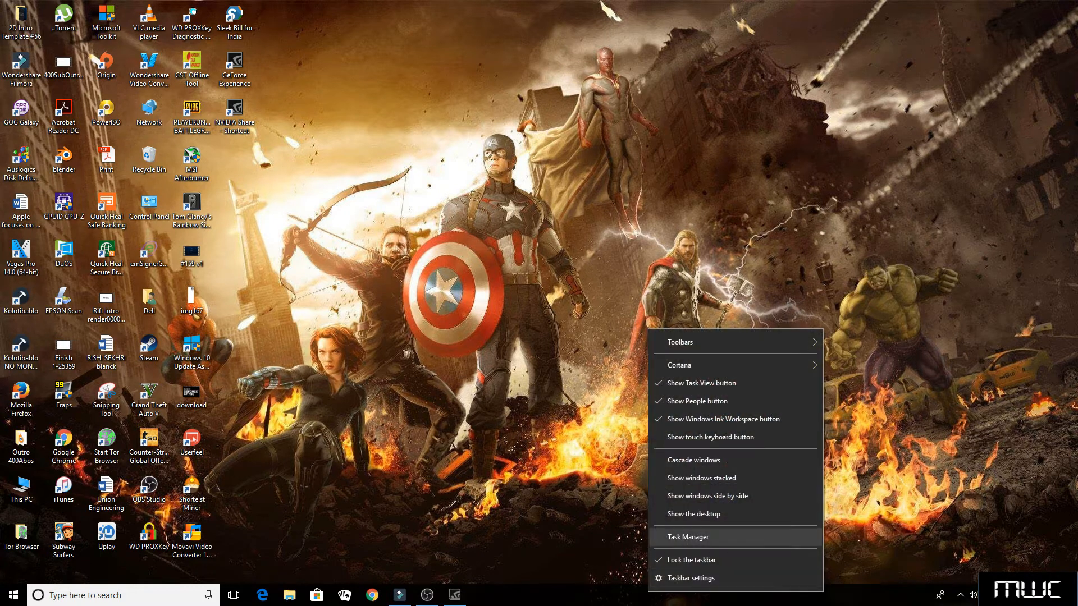
Step: Check running tasks in Task Manager, then close it before launching the NVIDIA Share overlay
left_click(687, 537)
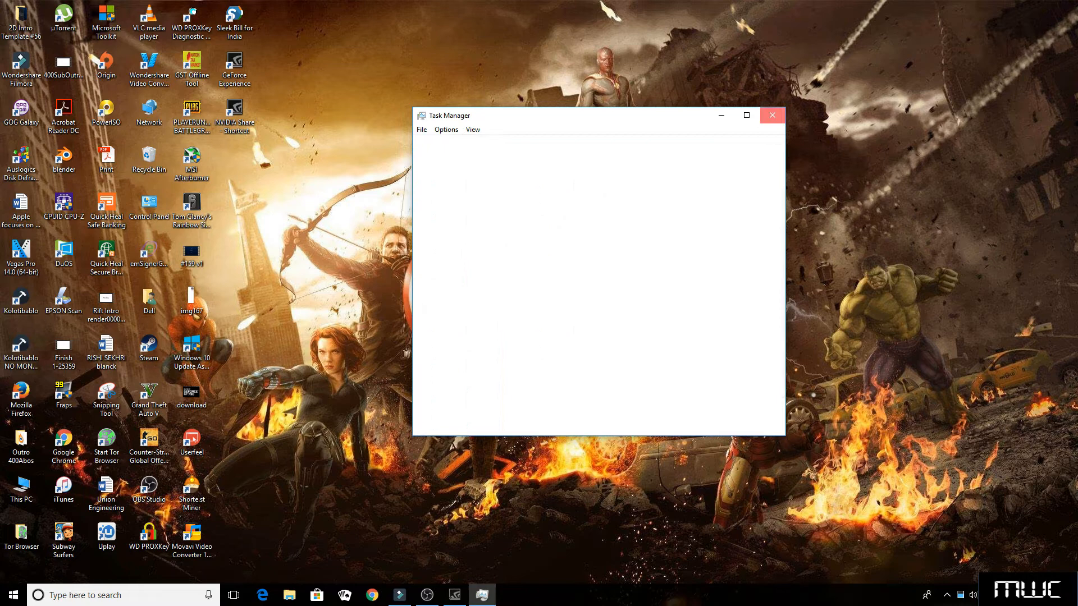
left_click(772, 114)
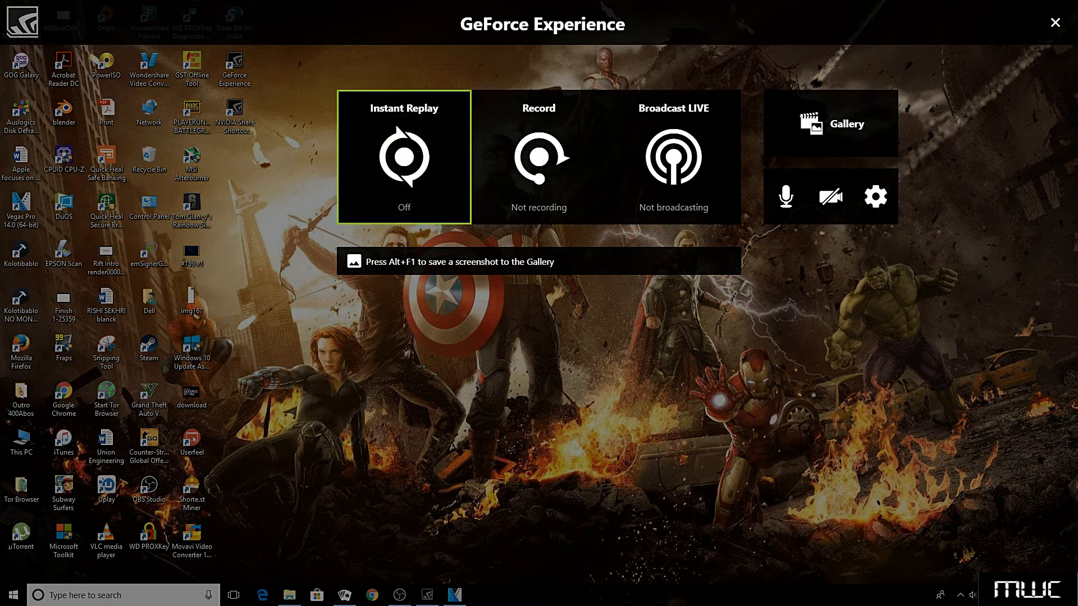
Step: Start a screen recording from the overlay's Record options (Alt+F9)
left_click(673, 156)
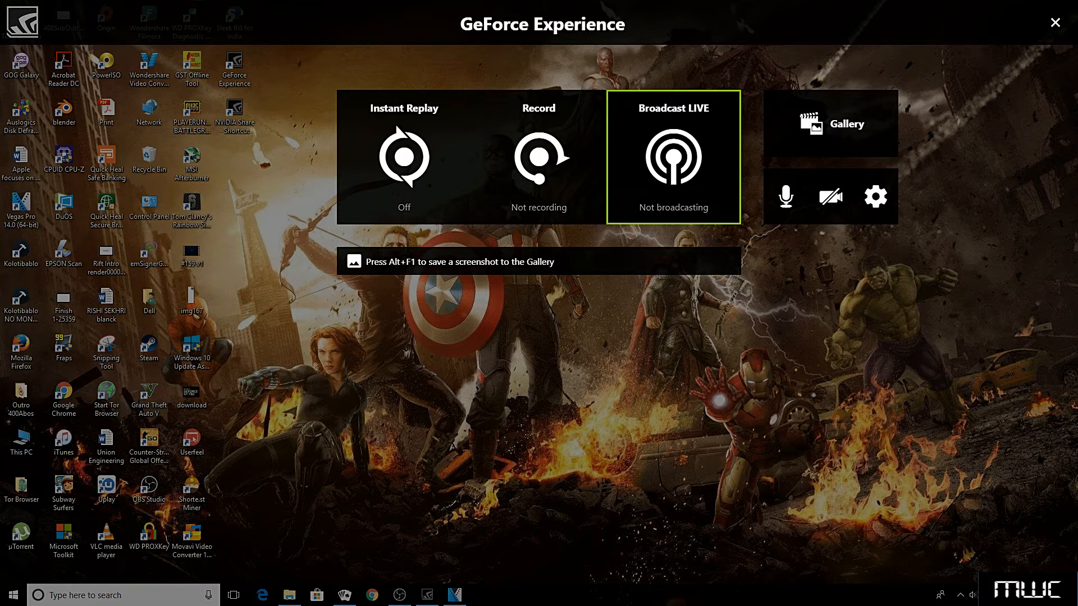
left_click(539, 156)
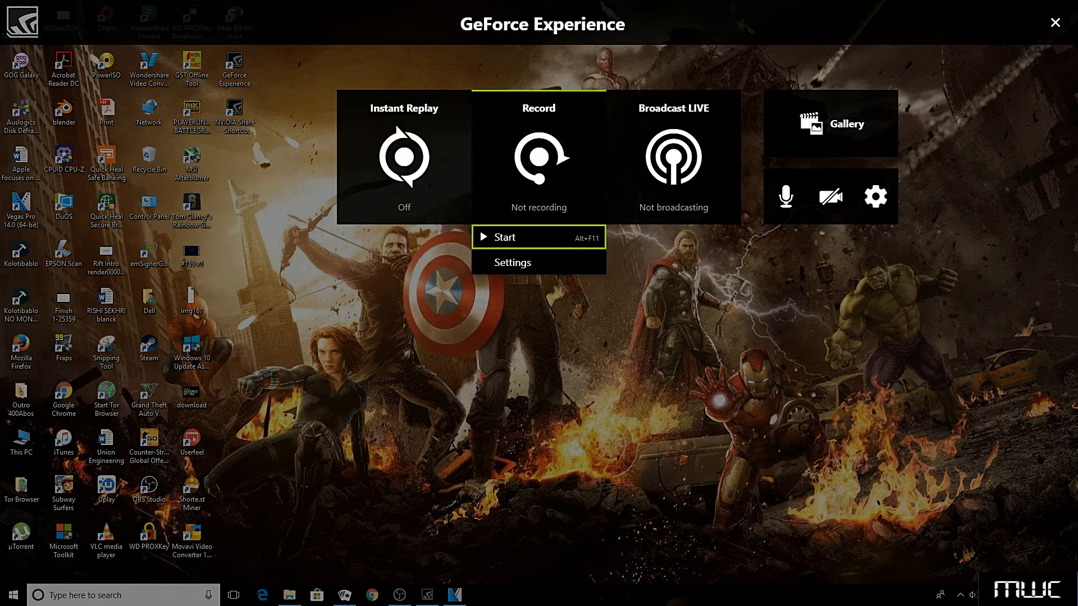
left_click(503, 237)
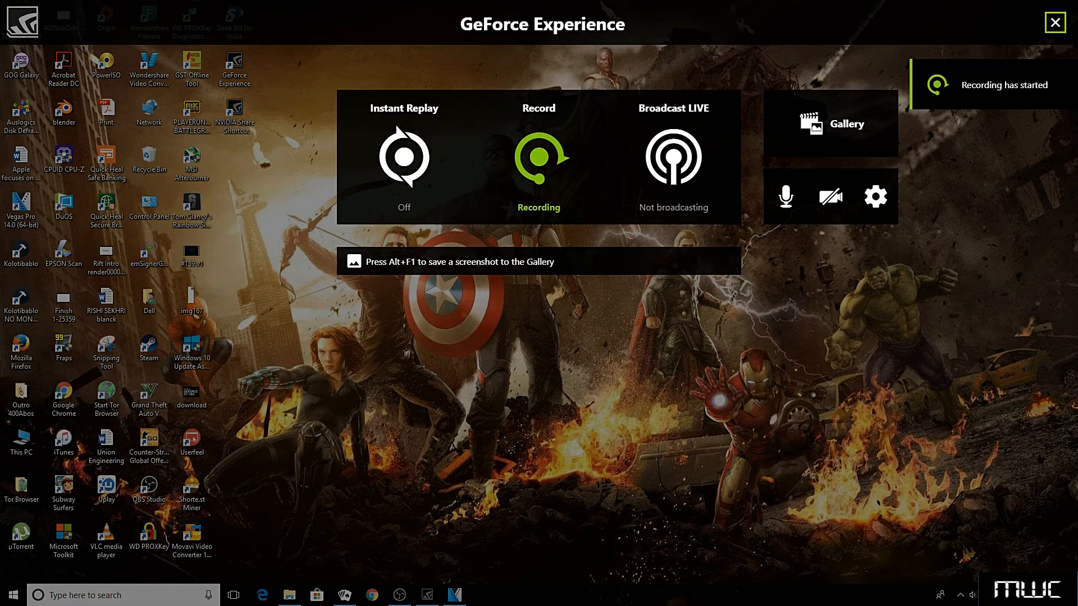
left_click(1057, 22)
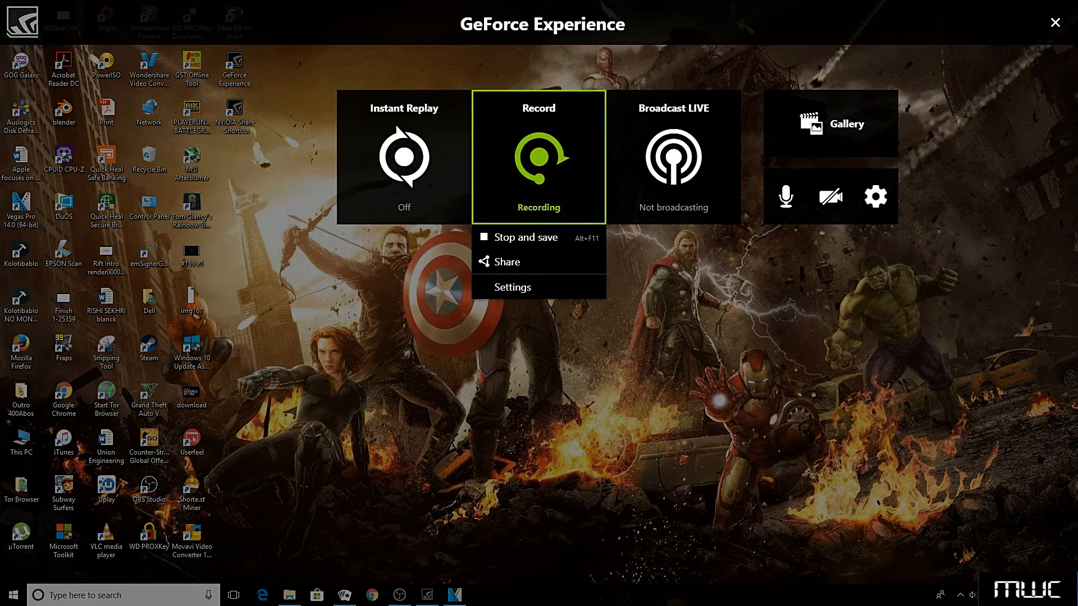
Step: Stop and save the recording, leaving the overlay showing not recording
left_click(525, 237)
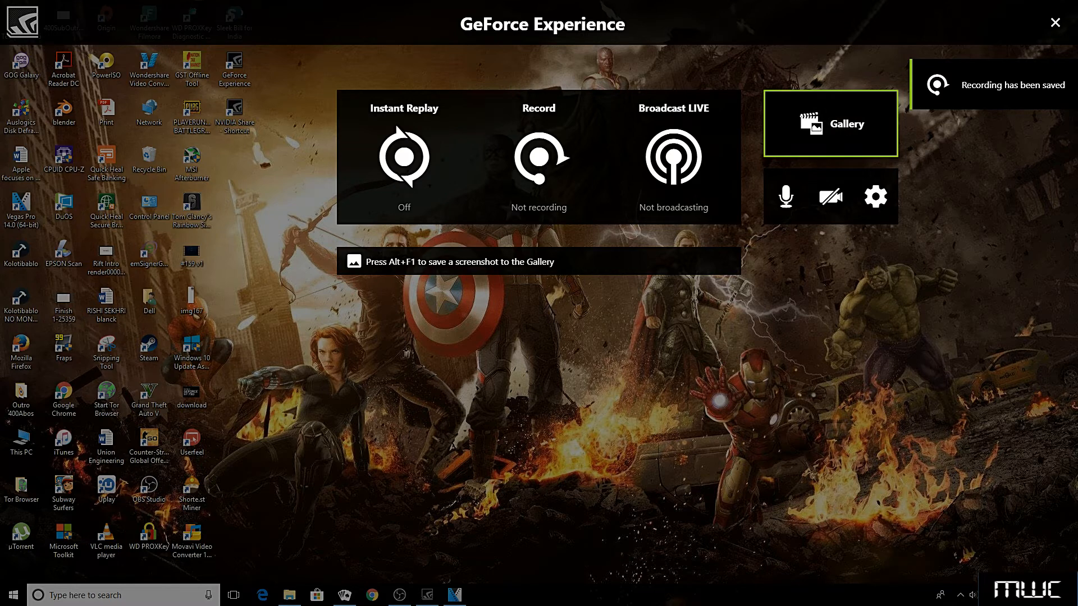
left_click(829, 125)
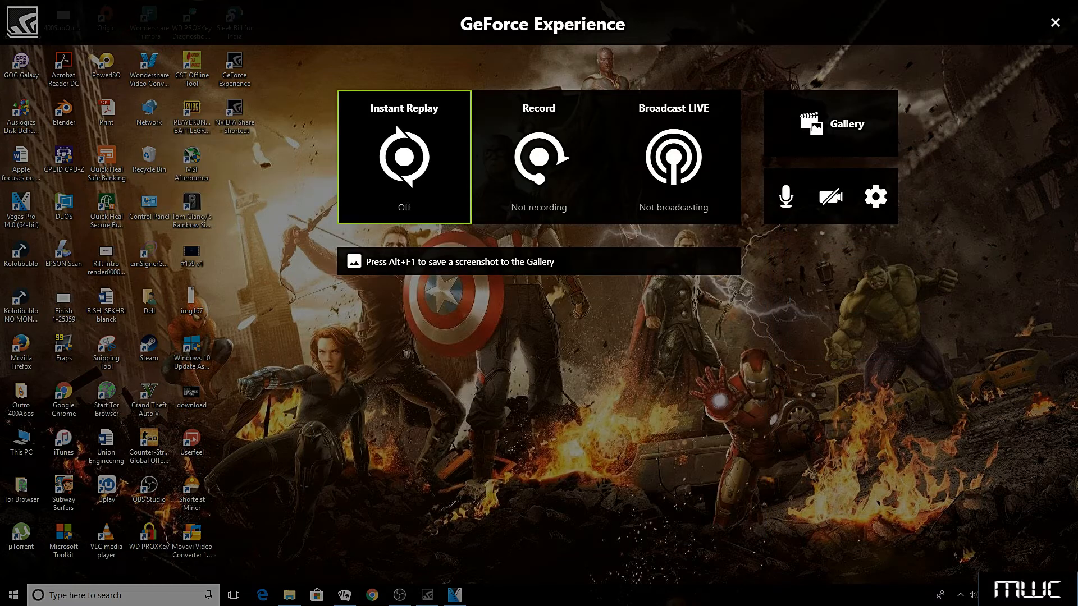
left_click(673, 156)
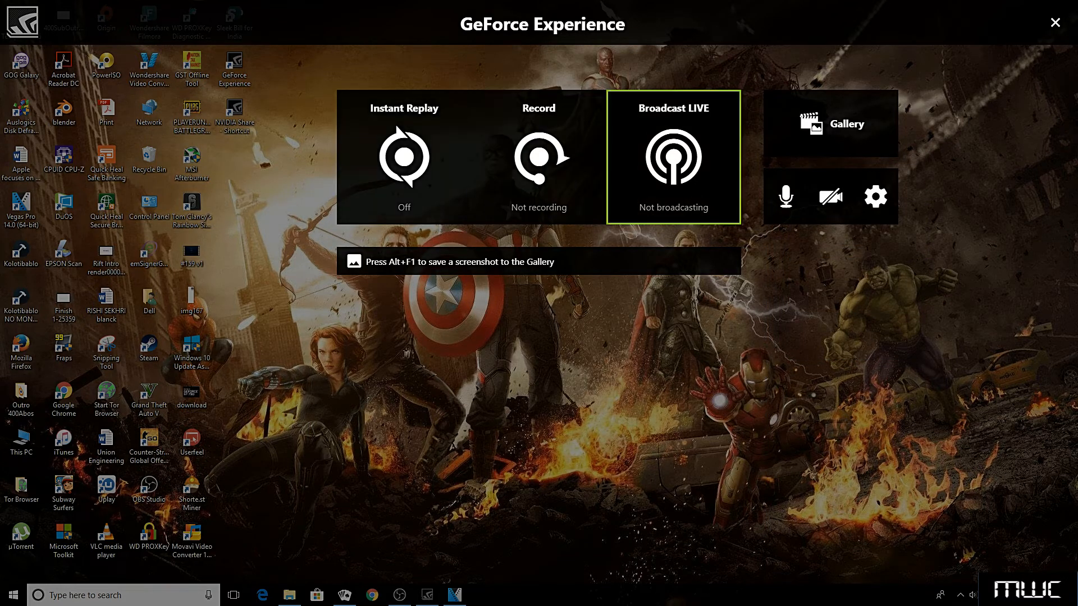